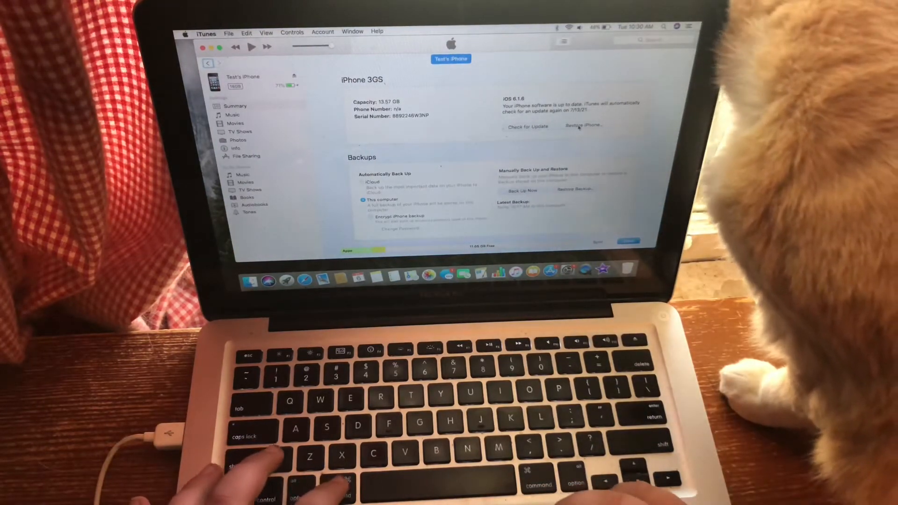
Begin a custom-firmware restore of the iPhone 3GS, choosing iPhone2,1_4.1_8B117_Restore.ipsw from the Desktop
{"action": "left_click", "coordinate": [583, 125]}
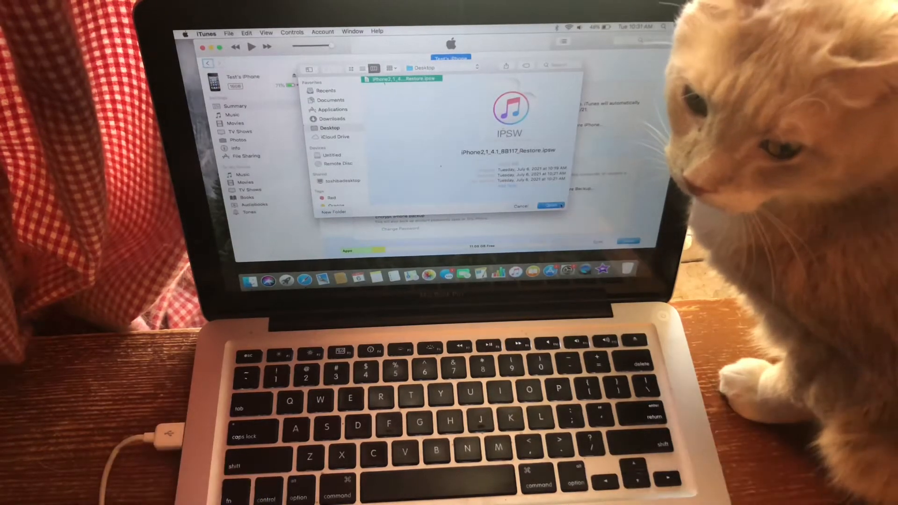
{"action": "left_click", "coordinate": [550, 206]}
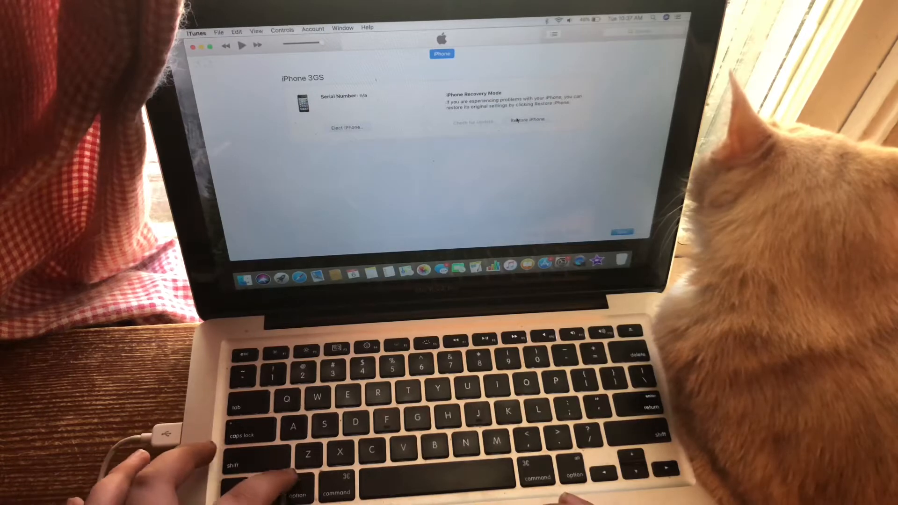
Load the iOS 4.1 IPSW for the recovery-mode iPhone and confirm the erase-and-restore
{"action": "left_click", "coordinate": [526, 119]}
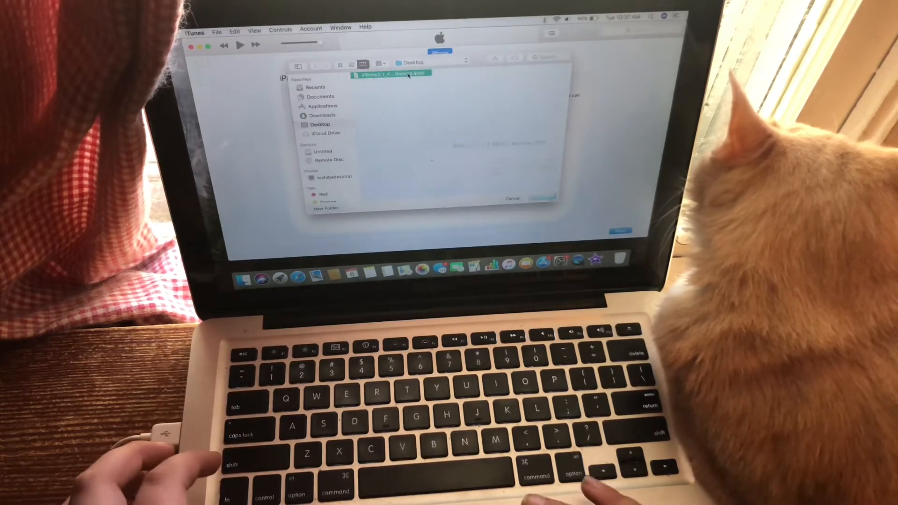
{"action": "left_click", "coordinate": [540, 199]}
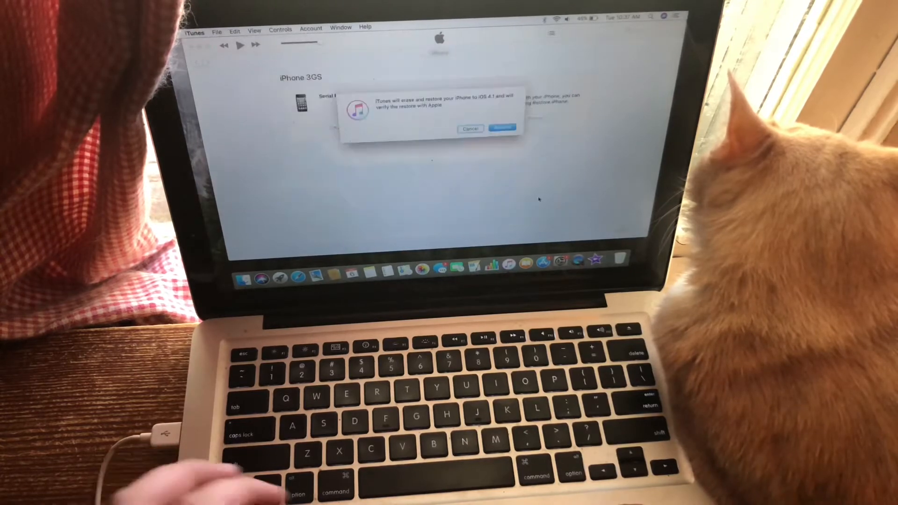
{"action": "left_click", "coordinate": [502, 128]}
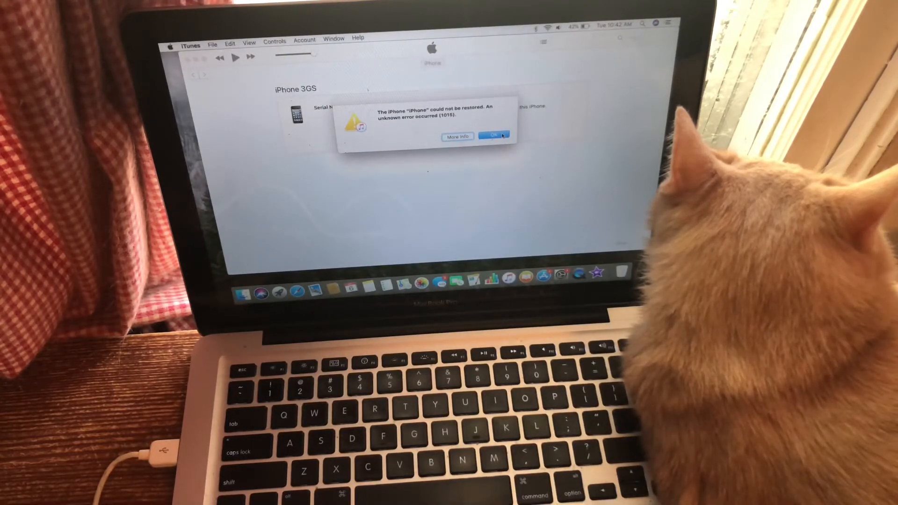
{"action": "left_click", "coordinate": [494, 136]}
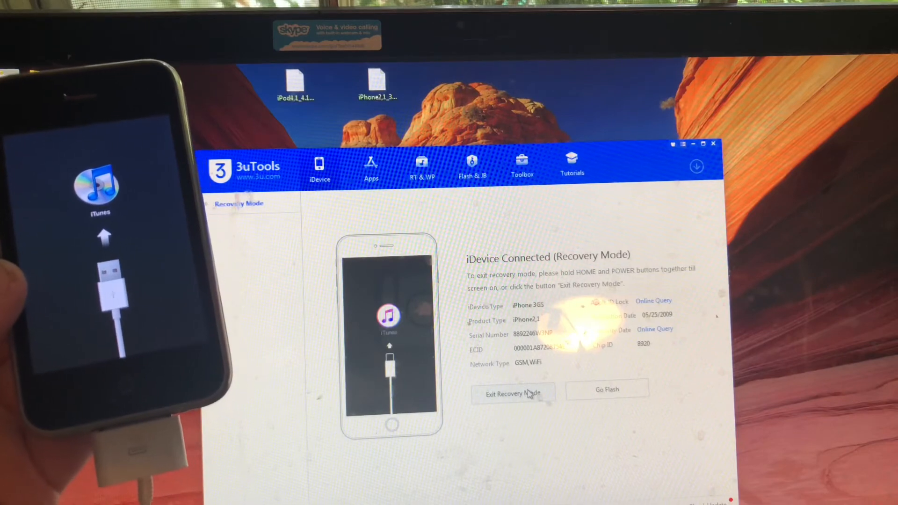
Exit Recovery Mode in 3uTools so the iPhone 3GS restarts
{"action": "left_click", "coordinate": [513, 394]}
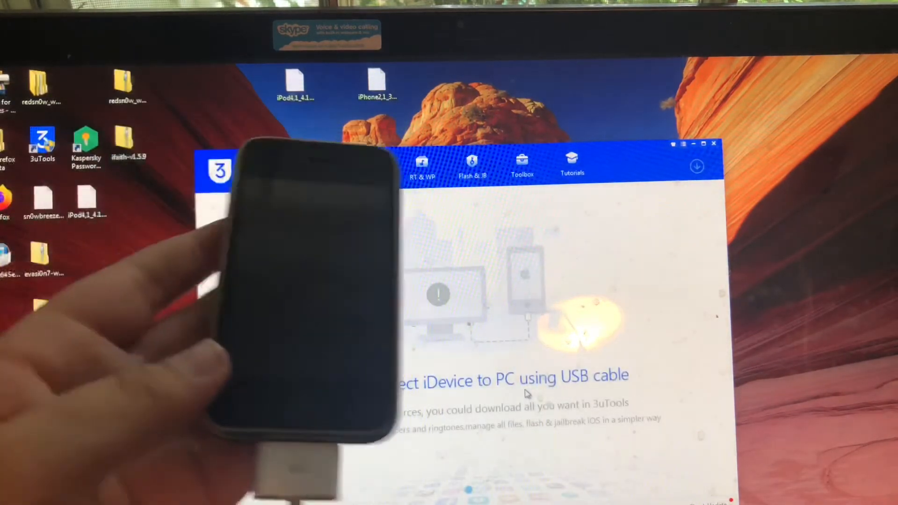